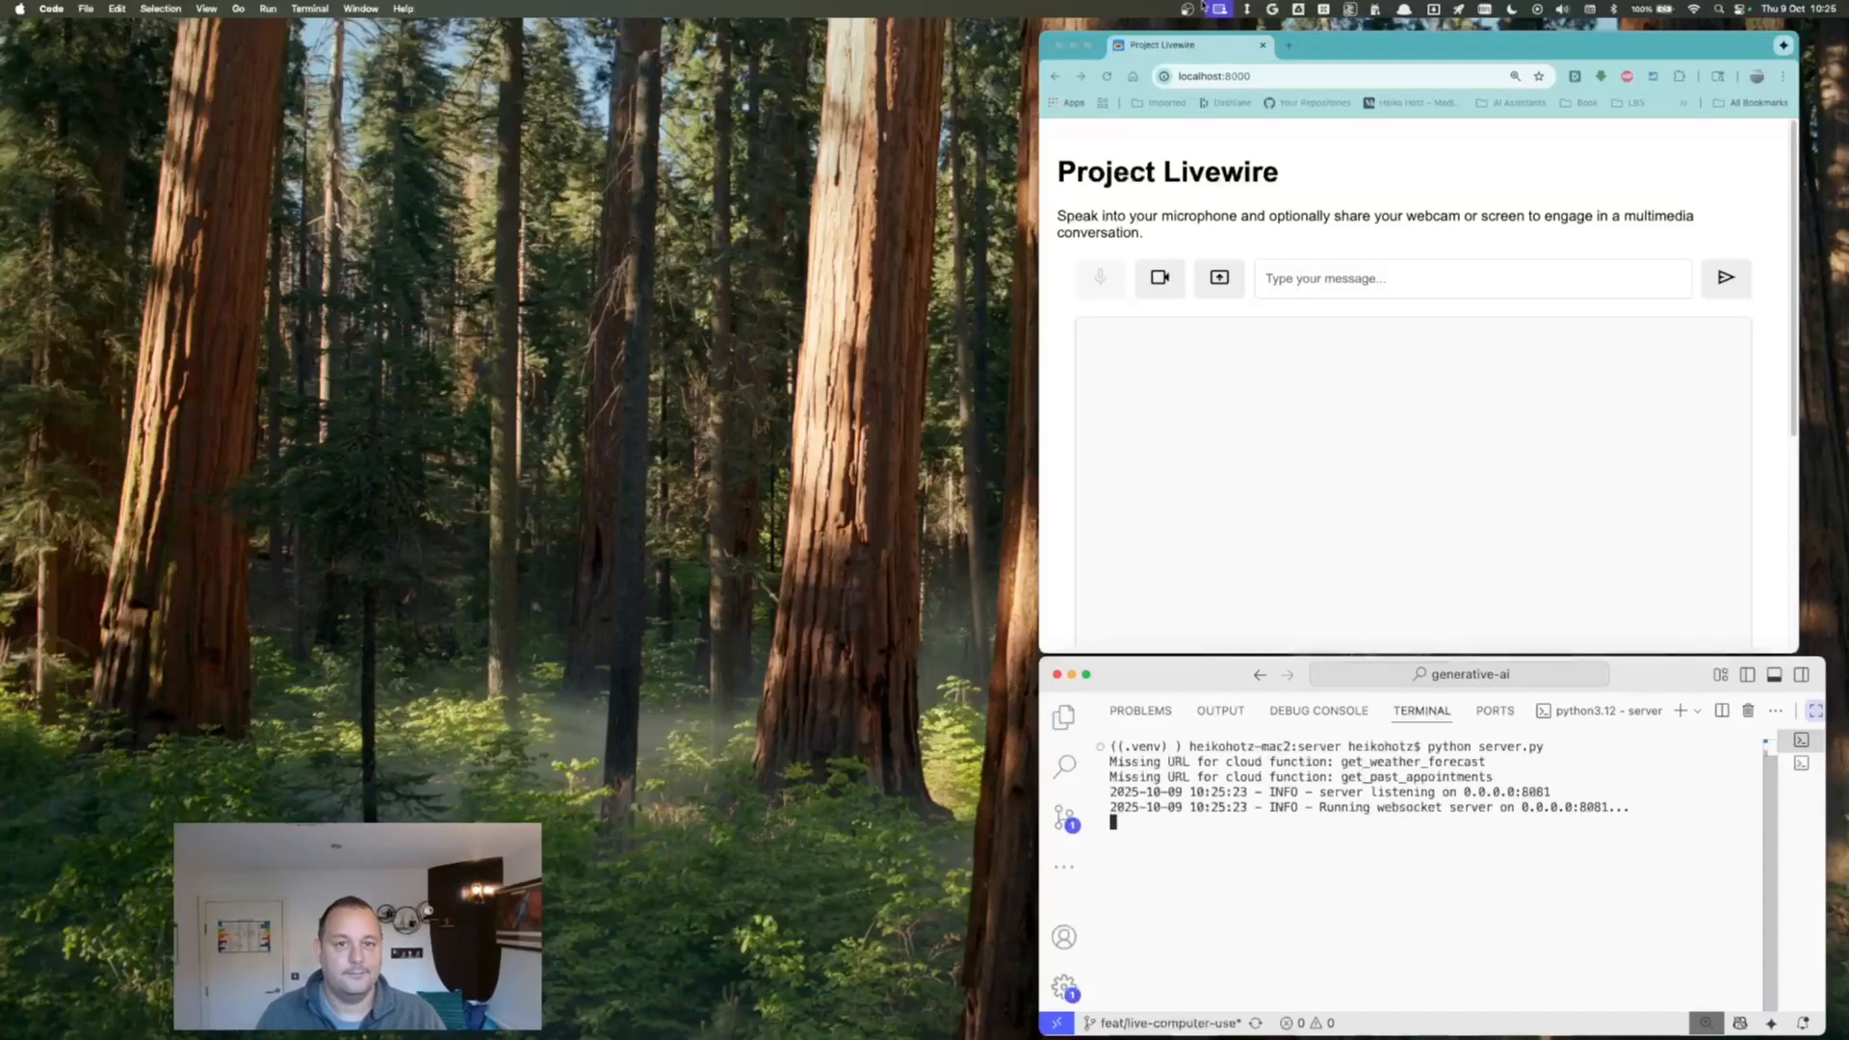
Start a live voice session with Gemini and share the webcam feed showing the water bottle.
left_click(1100, 277)
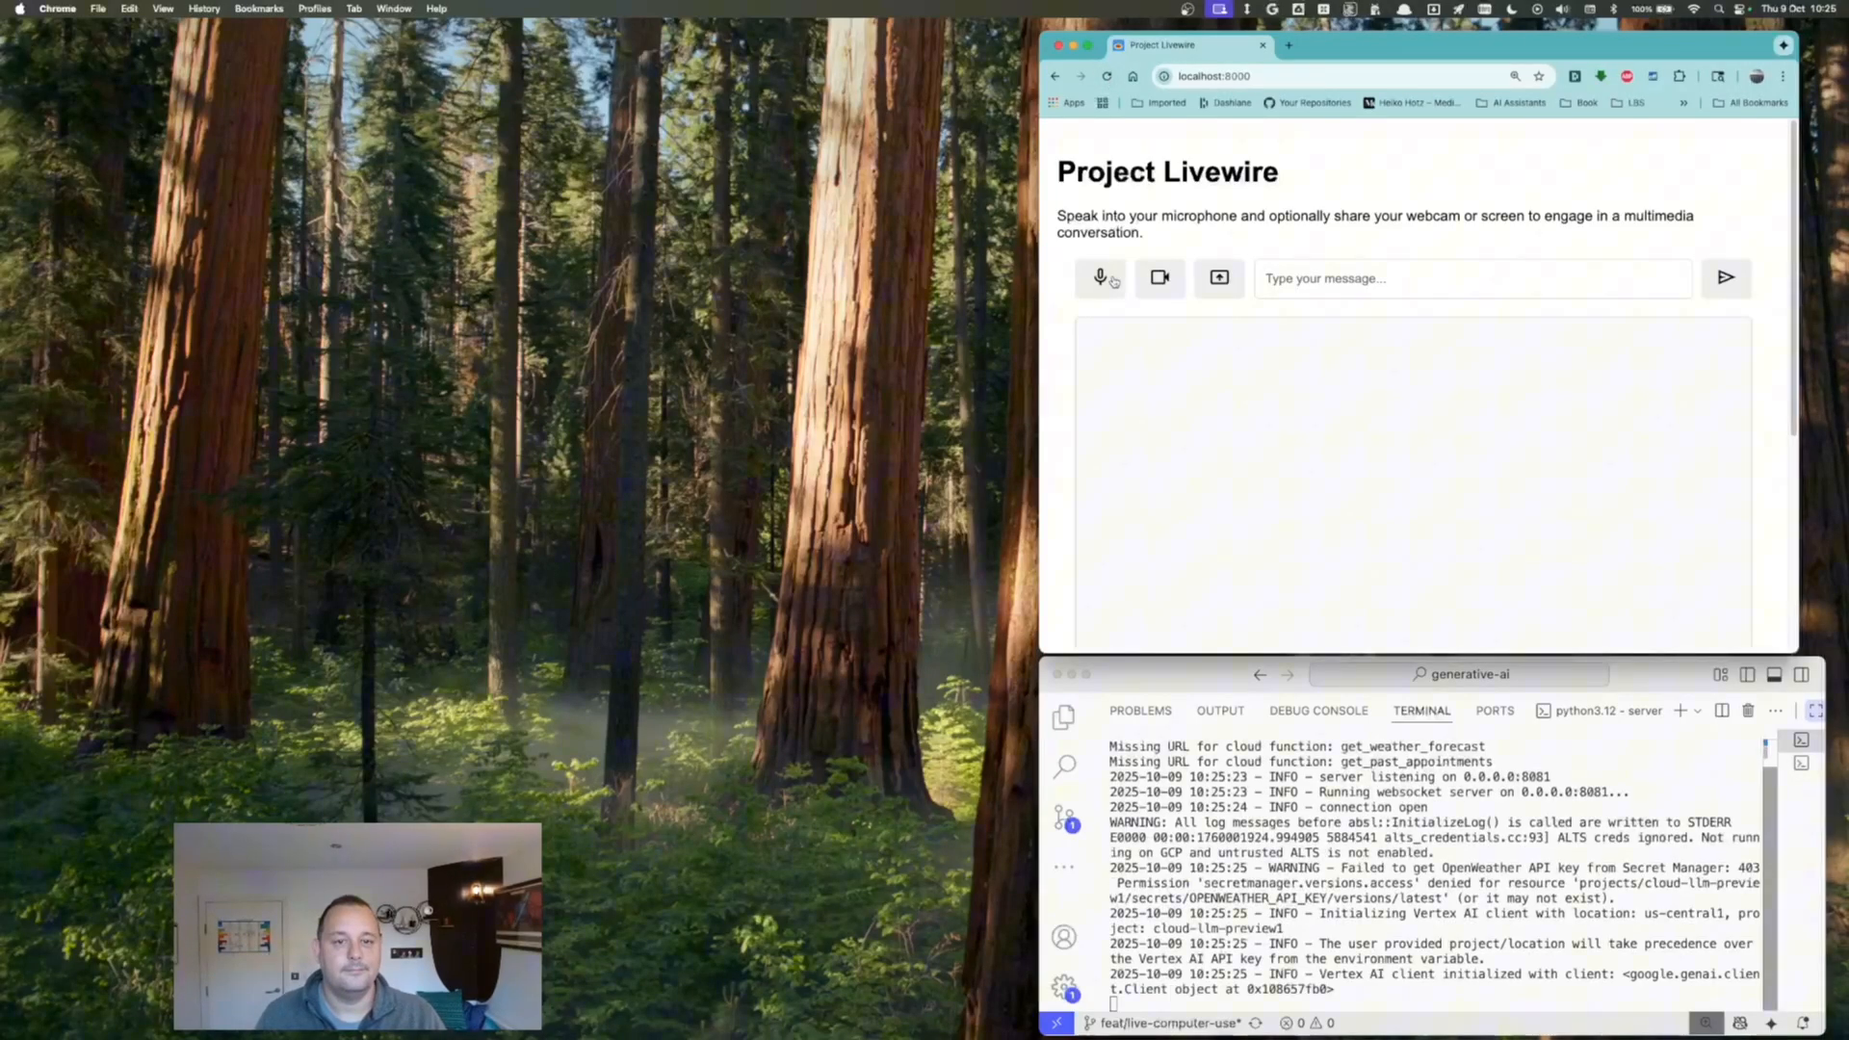
left_click(1100, 277)
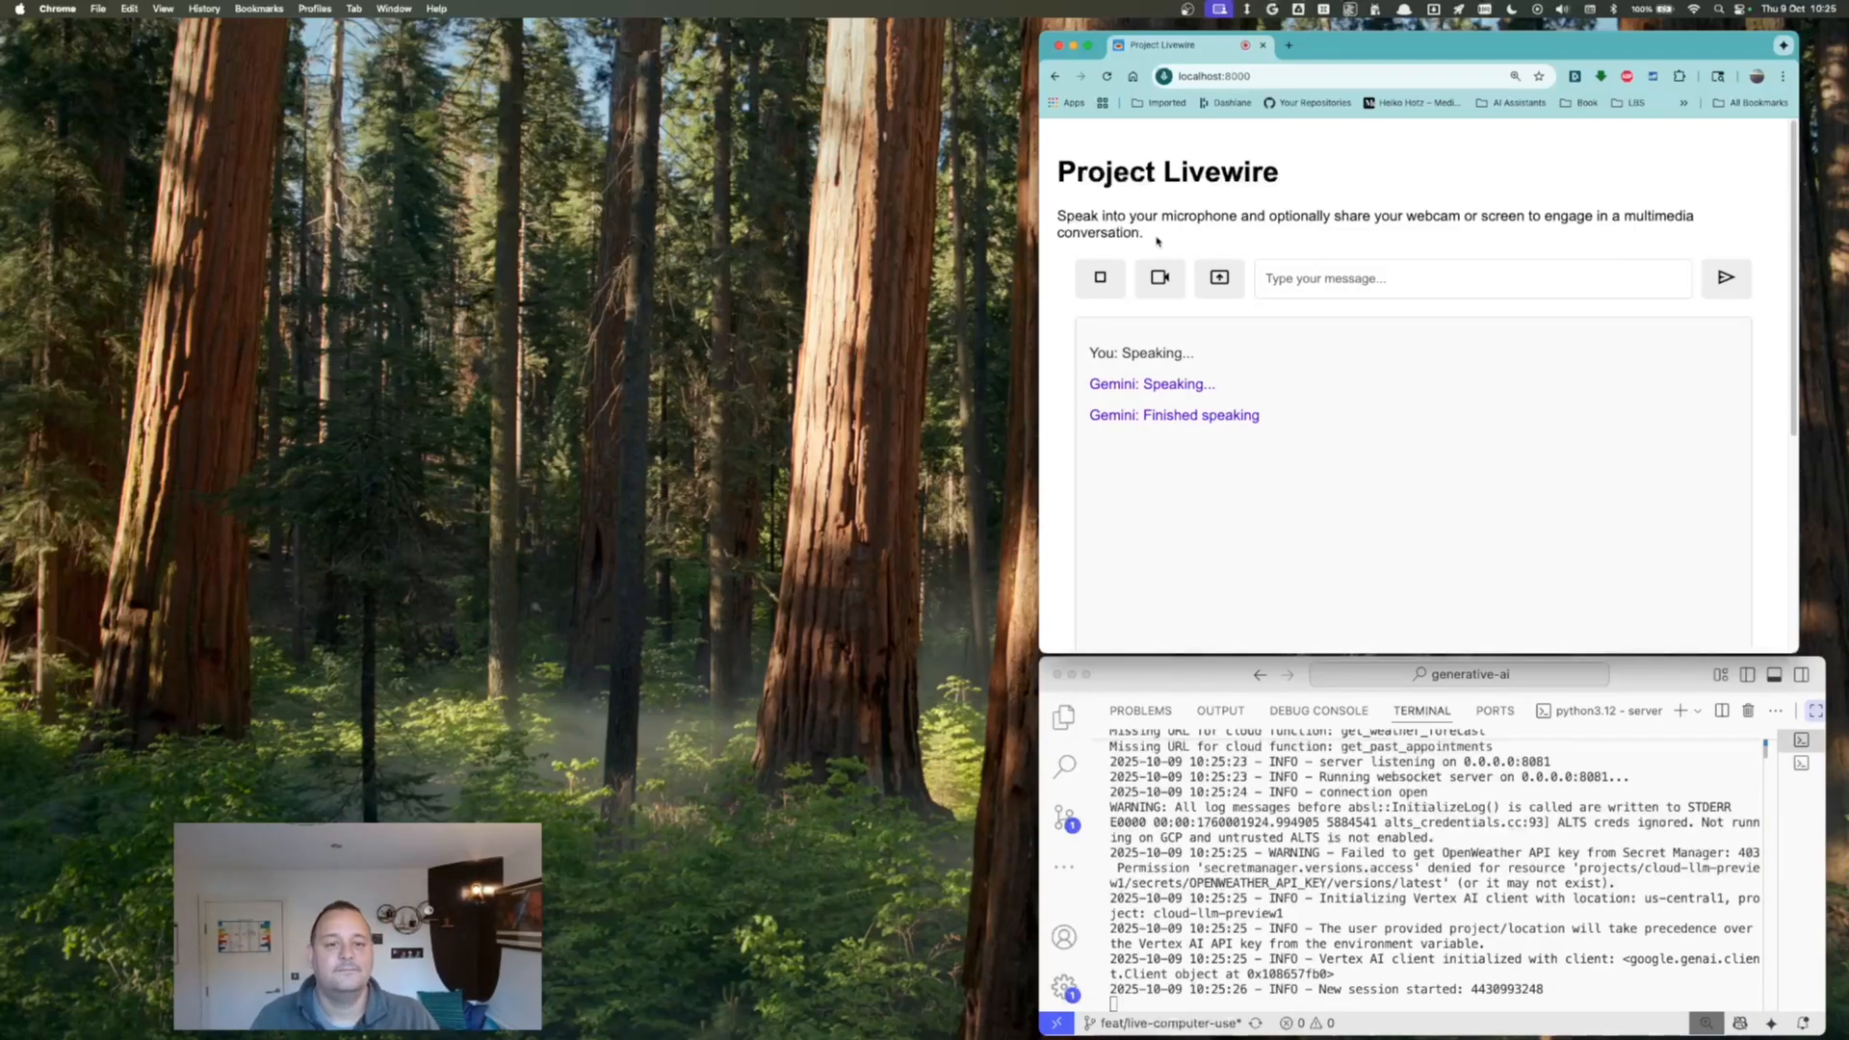
left_click(1160, 277)
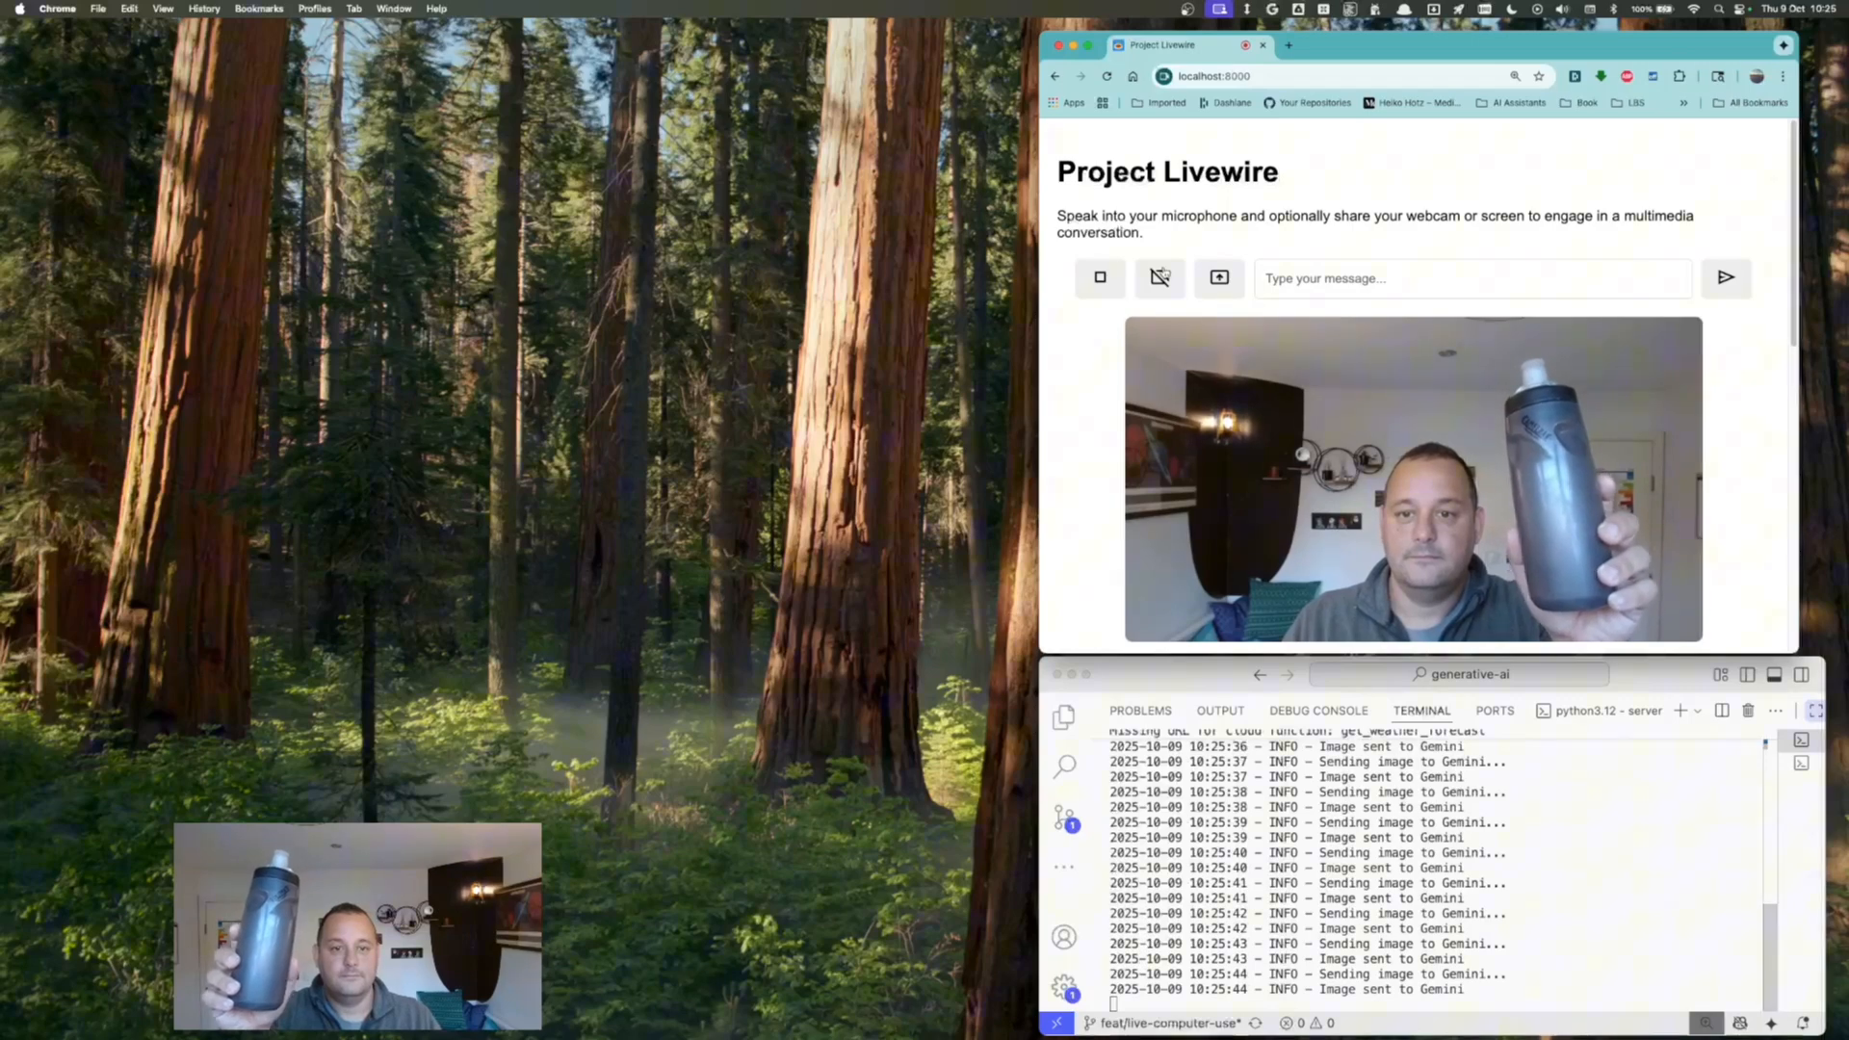
Stop the webcam share before asking Gemini to search Amazon for a CamelBak bottle.
left_click(1159, 277)
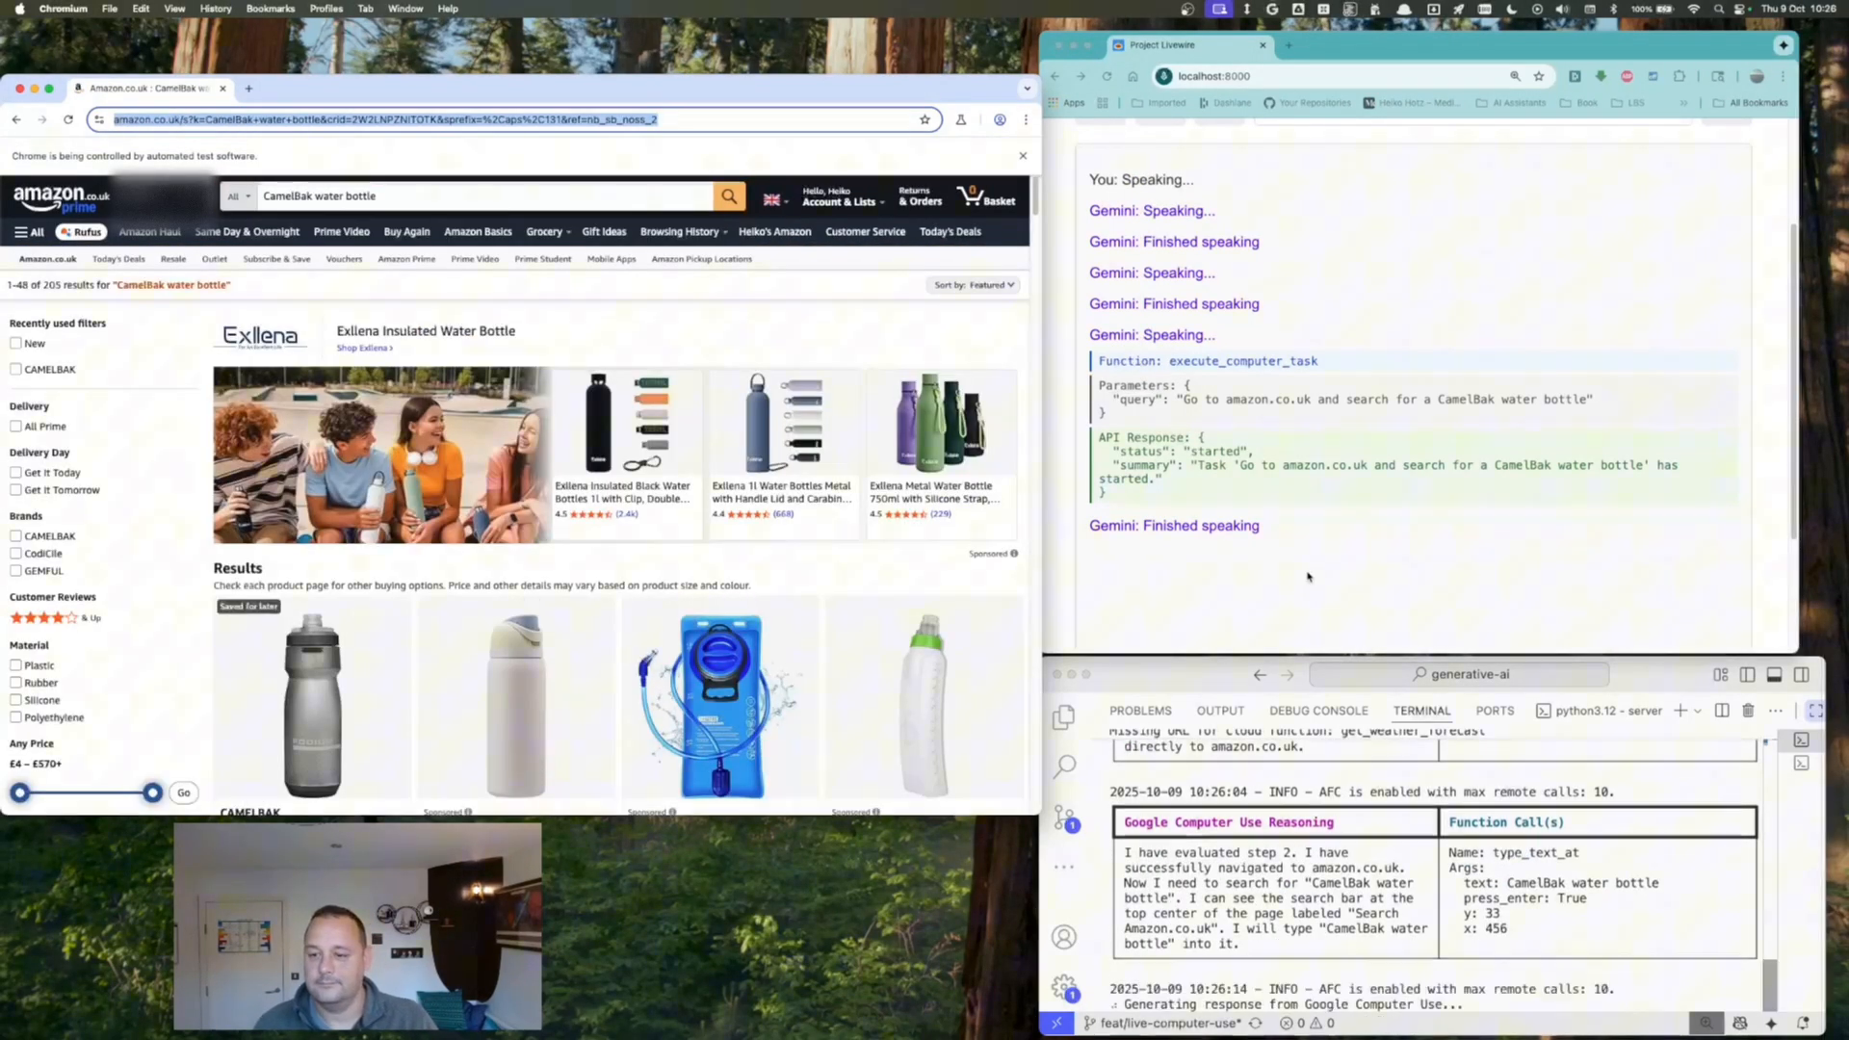
left_click(17, 528)
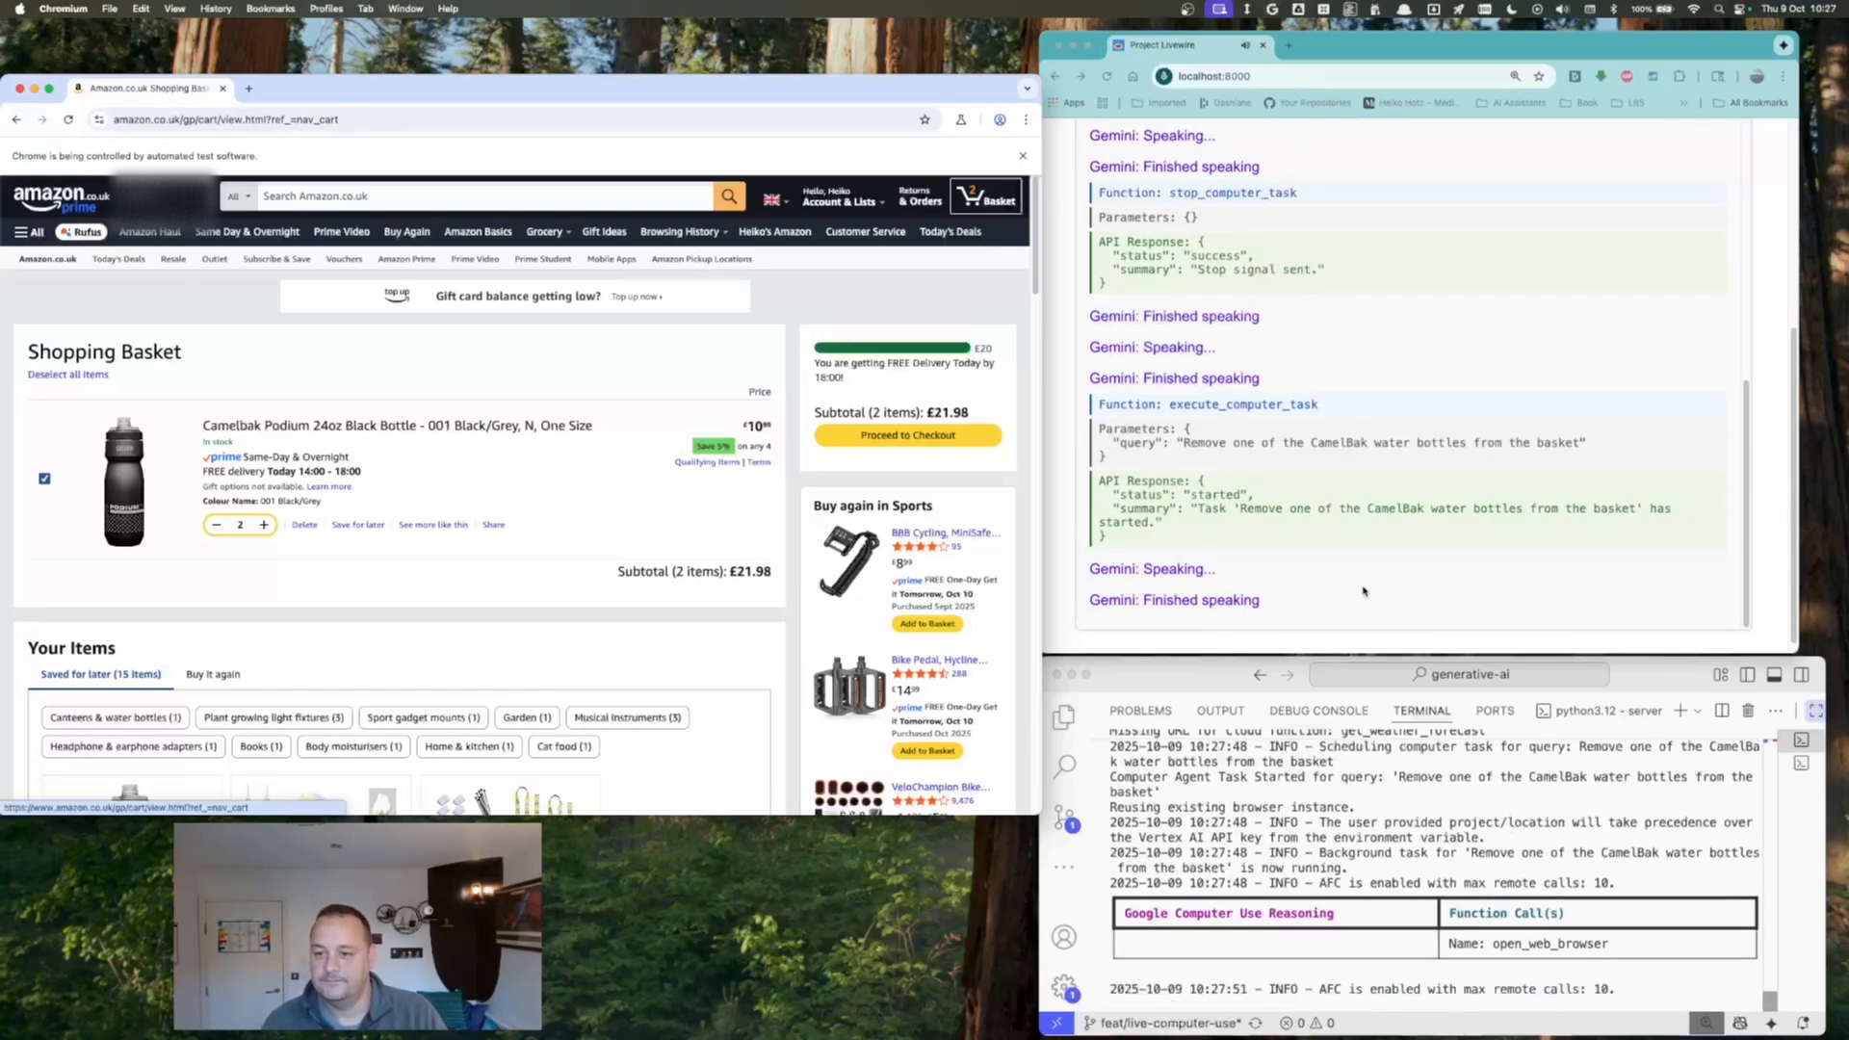
Lower the basket quantity of the CamelBak bottle from 2 to 1, subtotal £10.99.
left_click(214, 523)
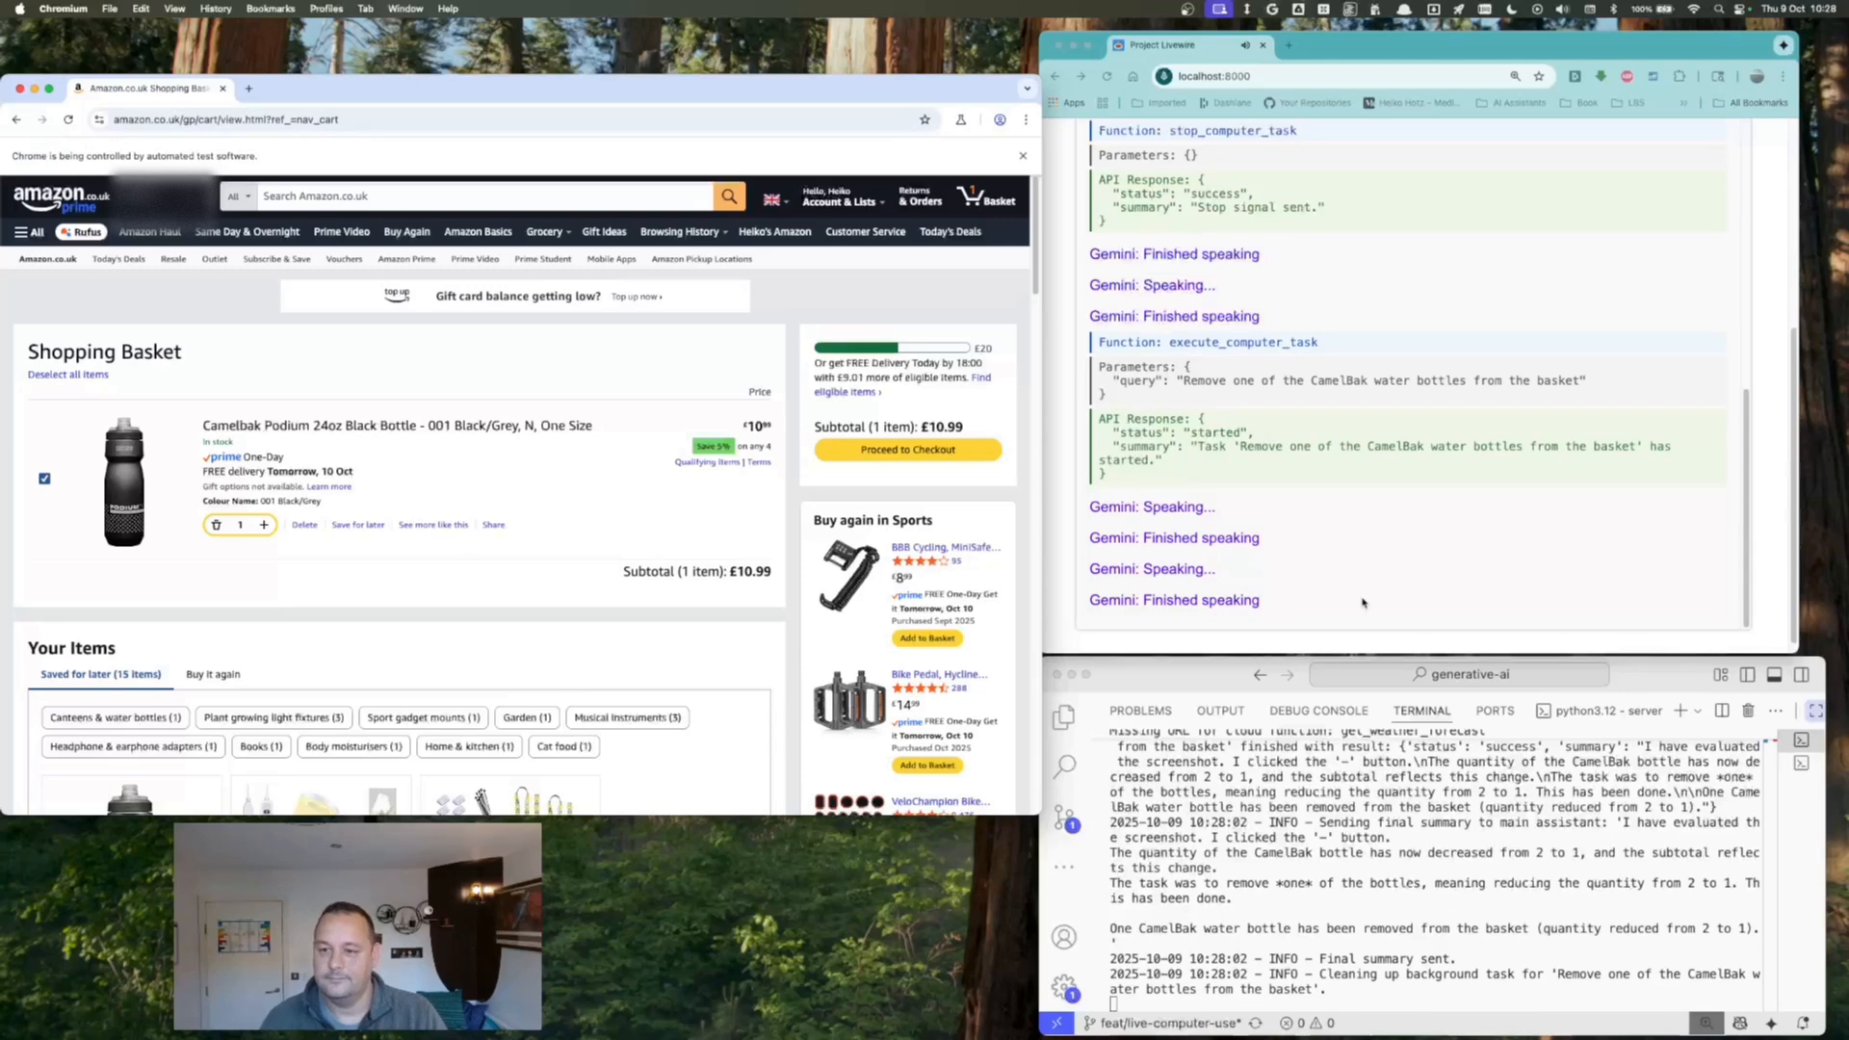
mouse_move(1356, 596)
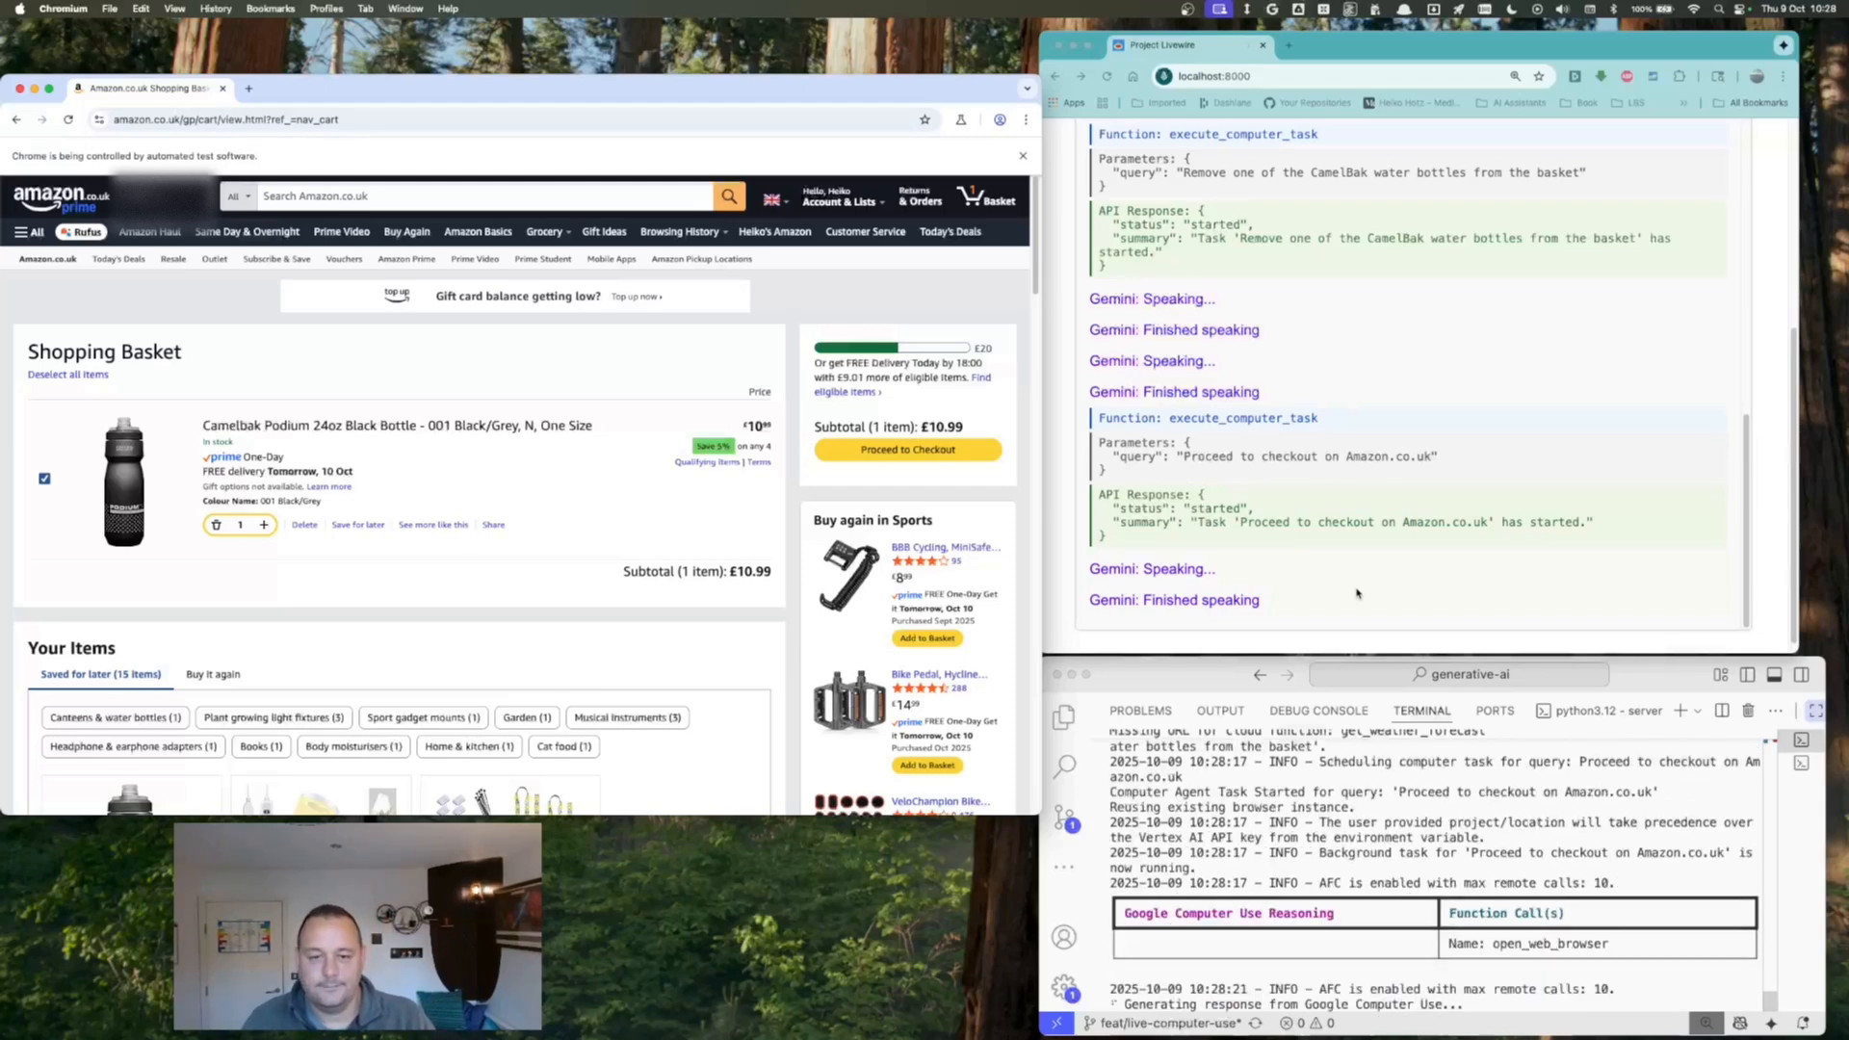
Proceed to checkout at £10.99 and save instructions to leave the parcel with a neighbour.
left_click(908, 449)
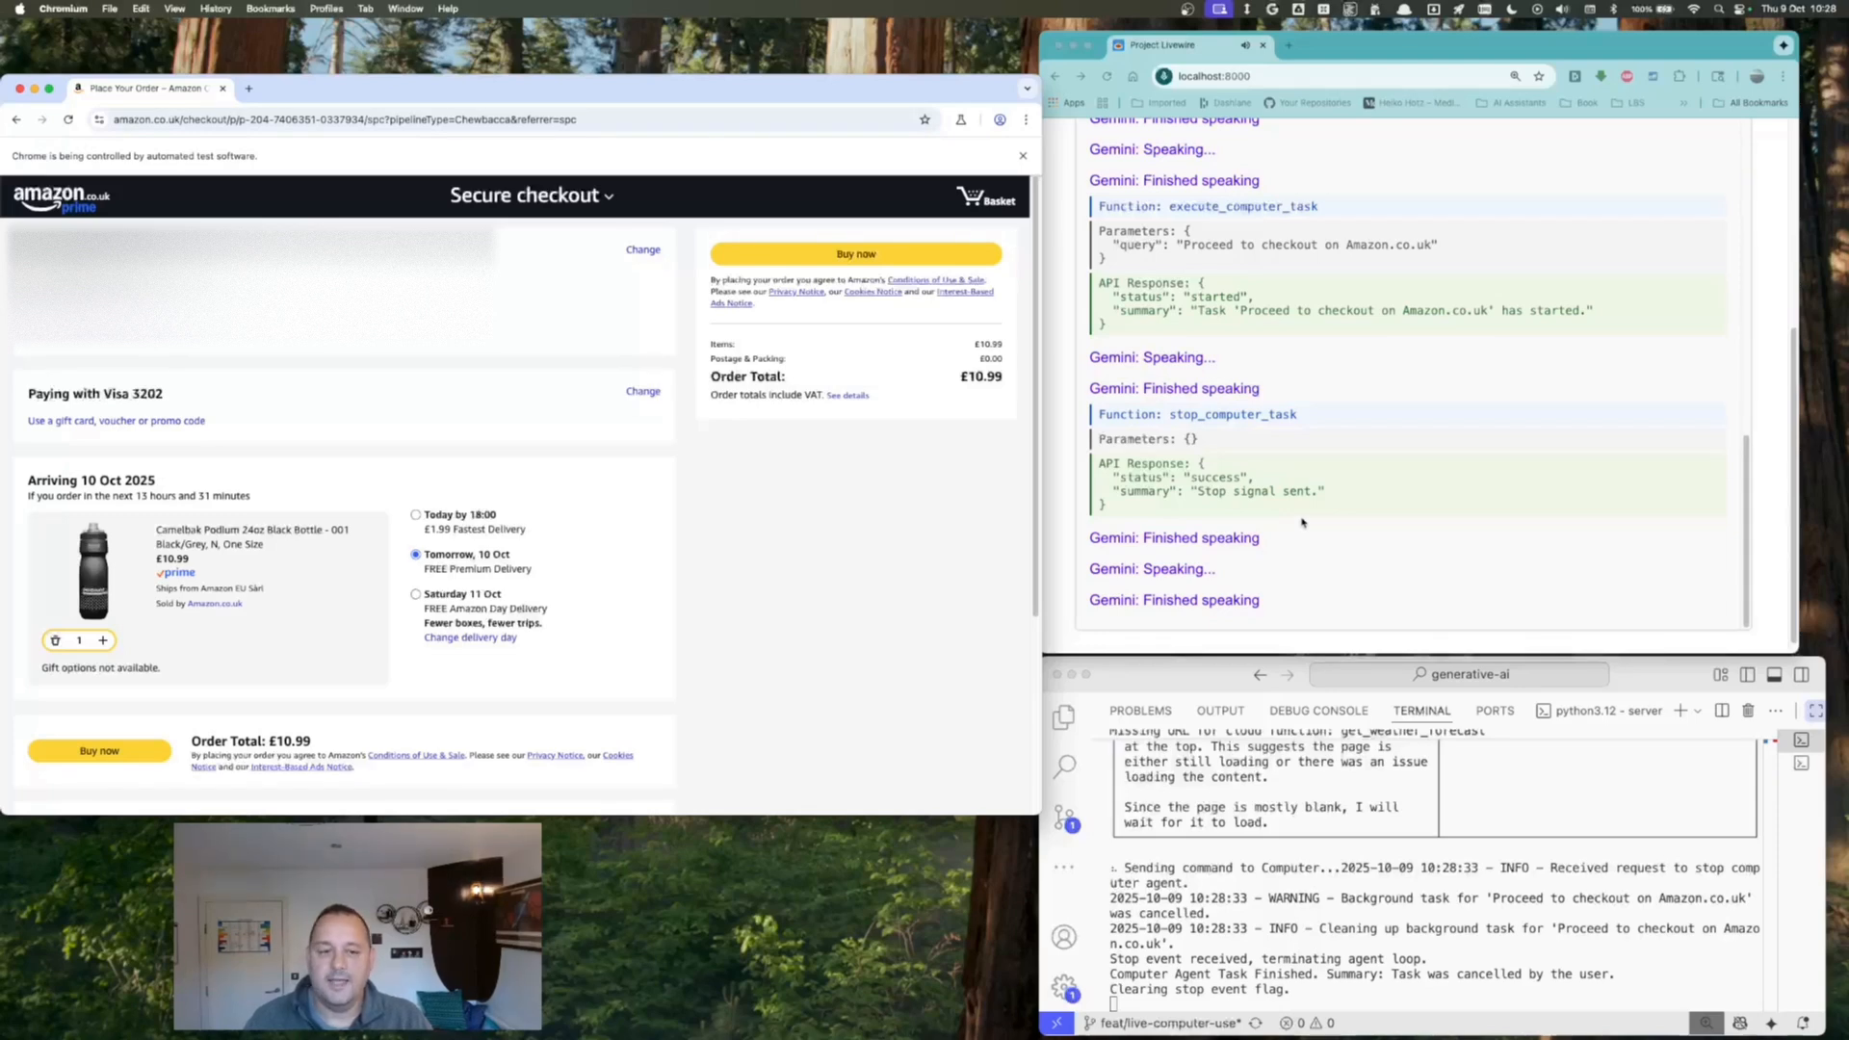
mouse_move(1312, 555)
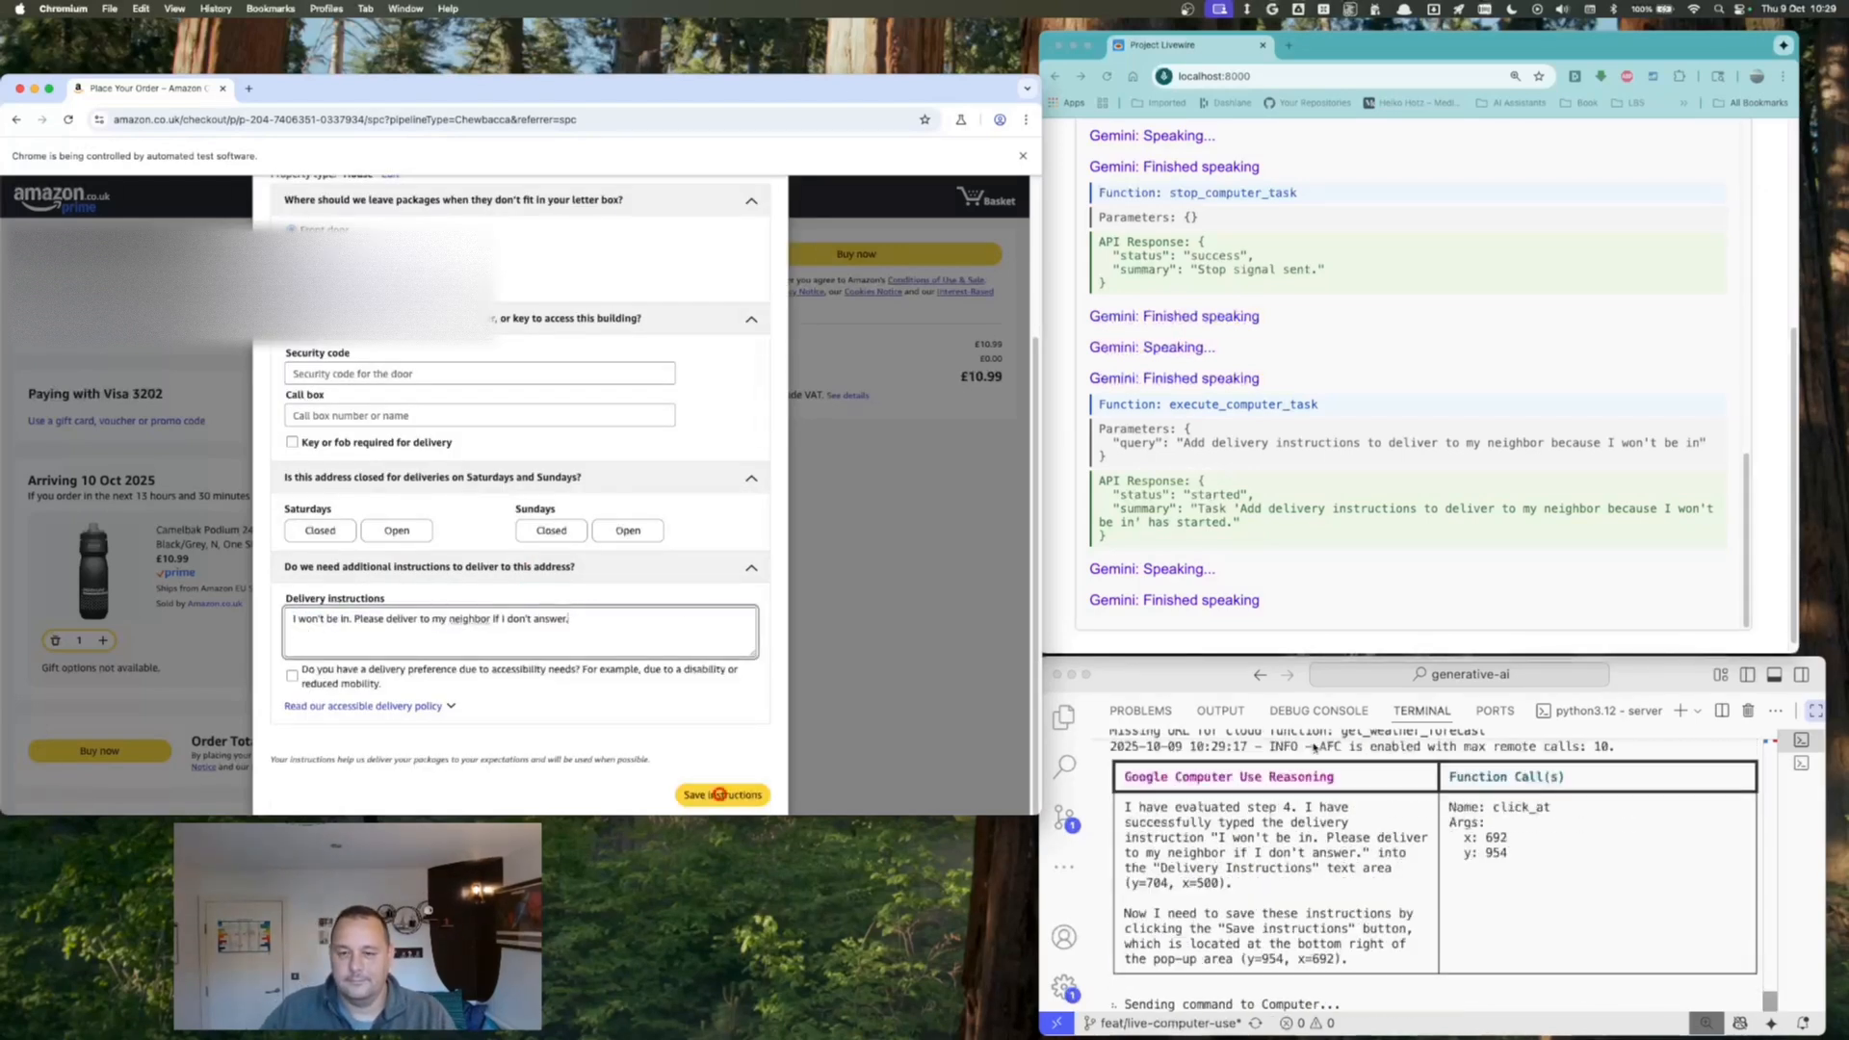
left_click(722, 793)
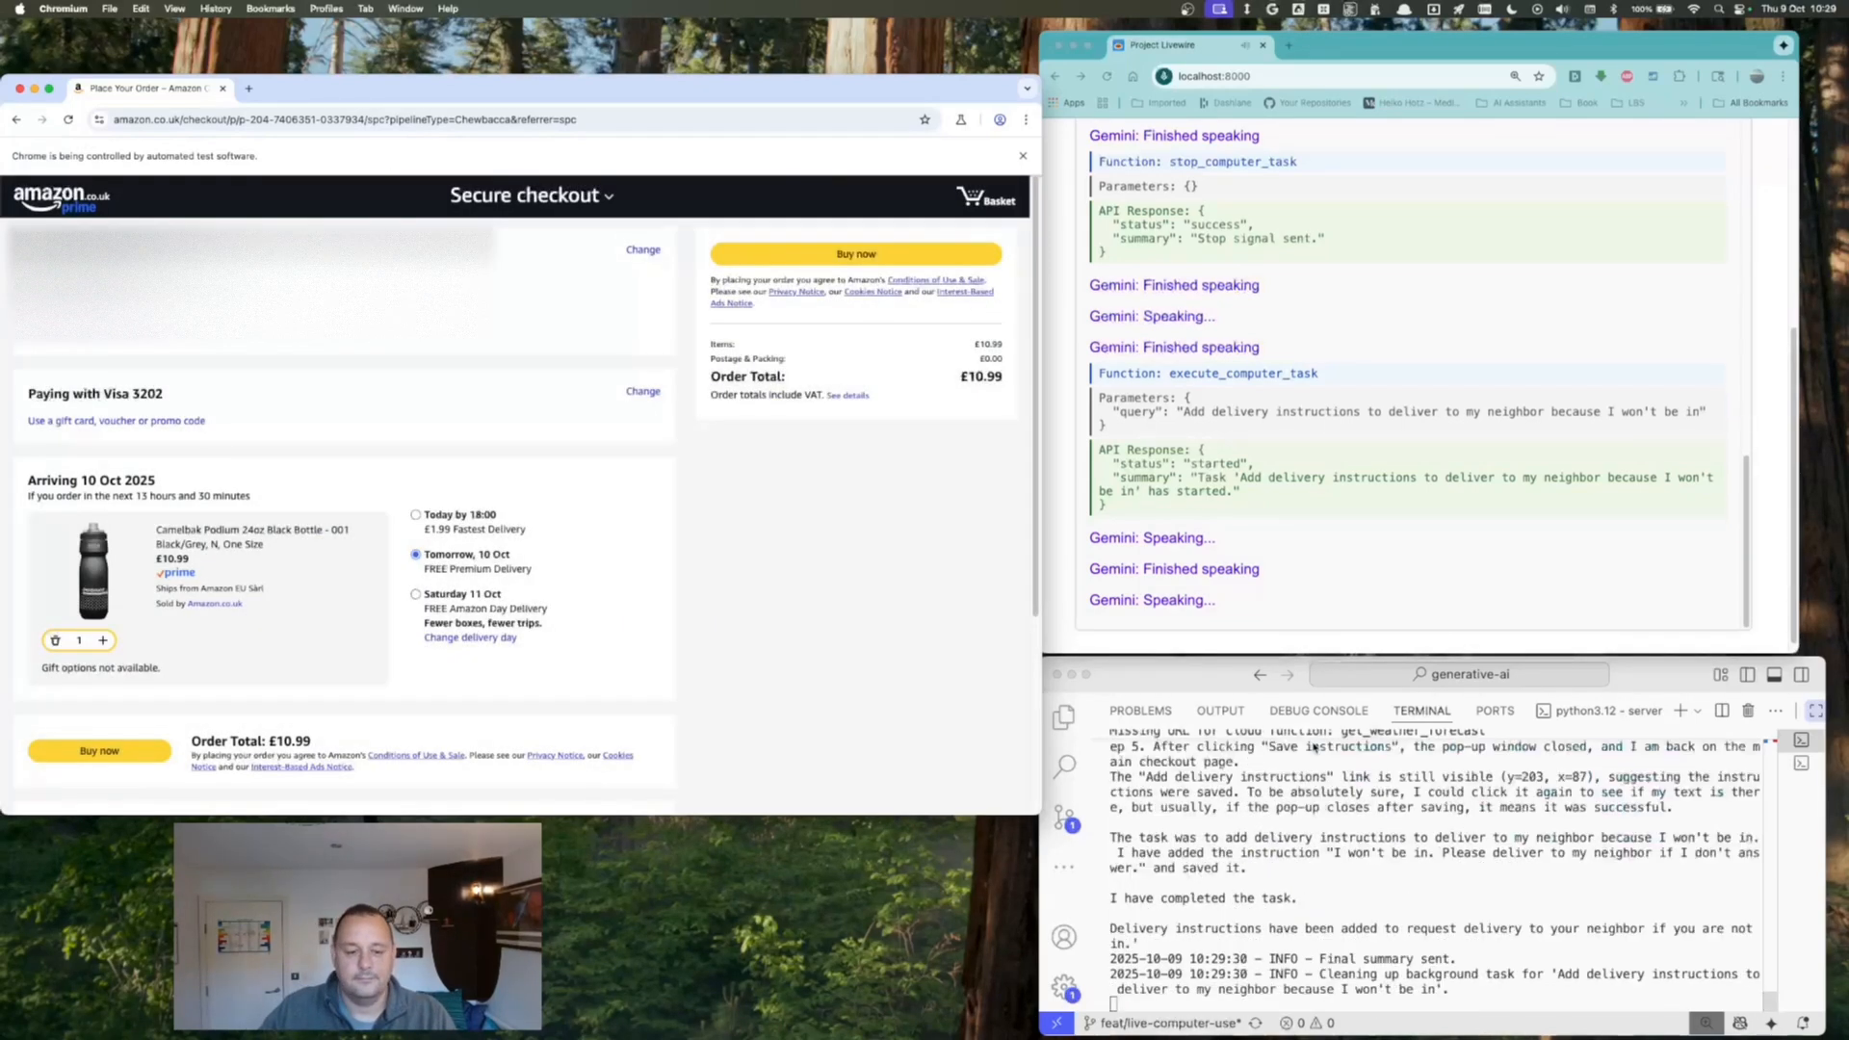